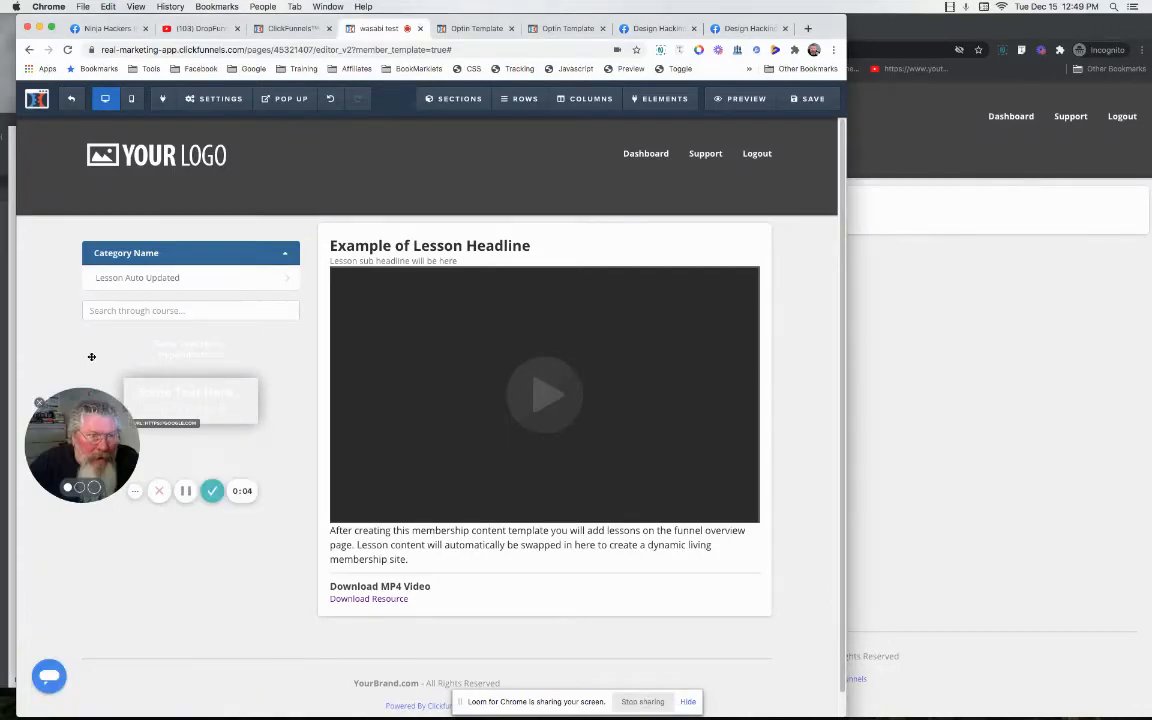
Bring the live members area page into view with its restricted lesson lists.
drag(82, 444, 82, 160)
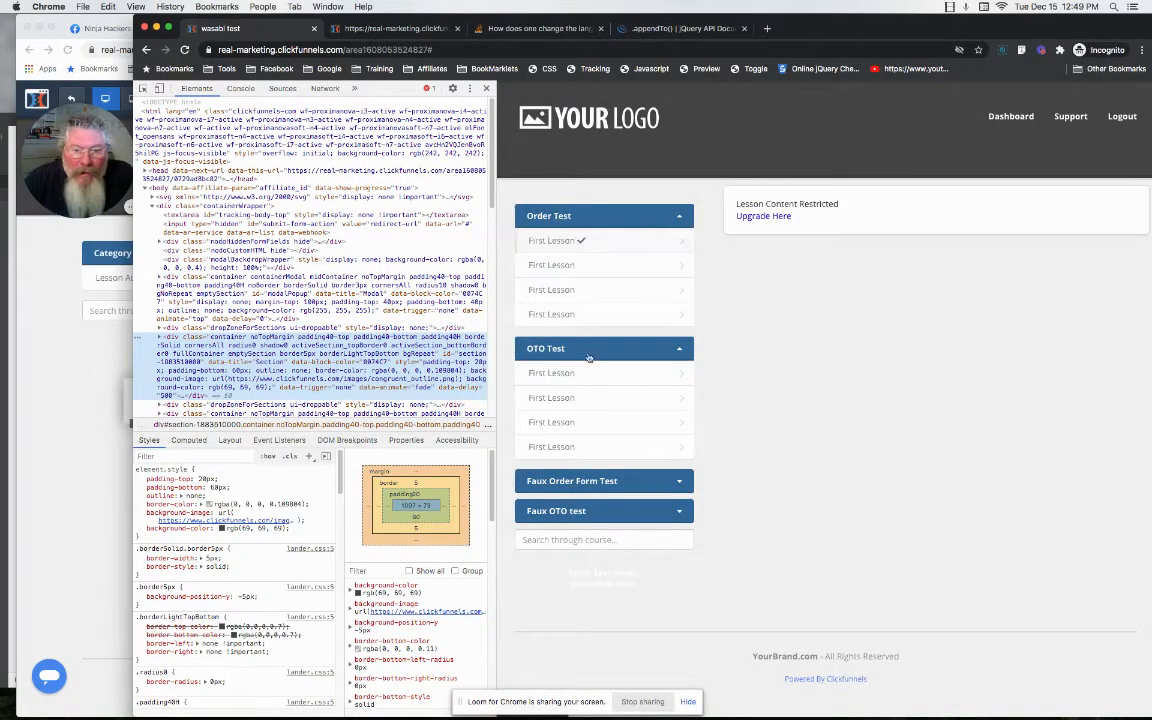
Reveal the Access Restricted overlay on a locked lesson and inspect its element markup.
click(552, 372)
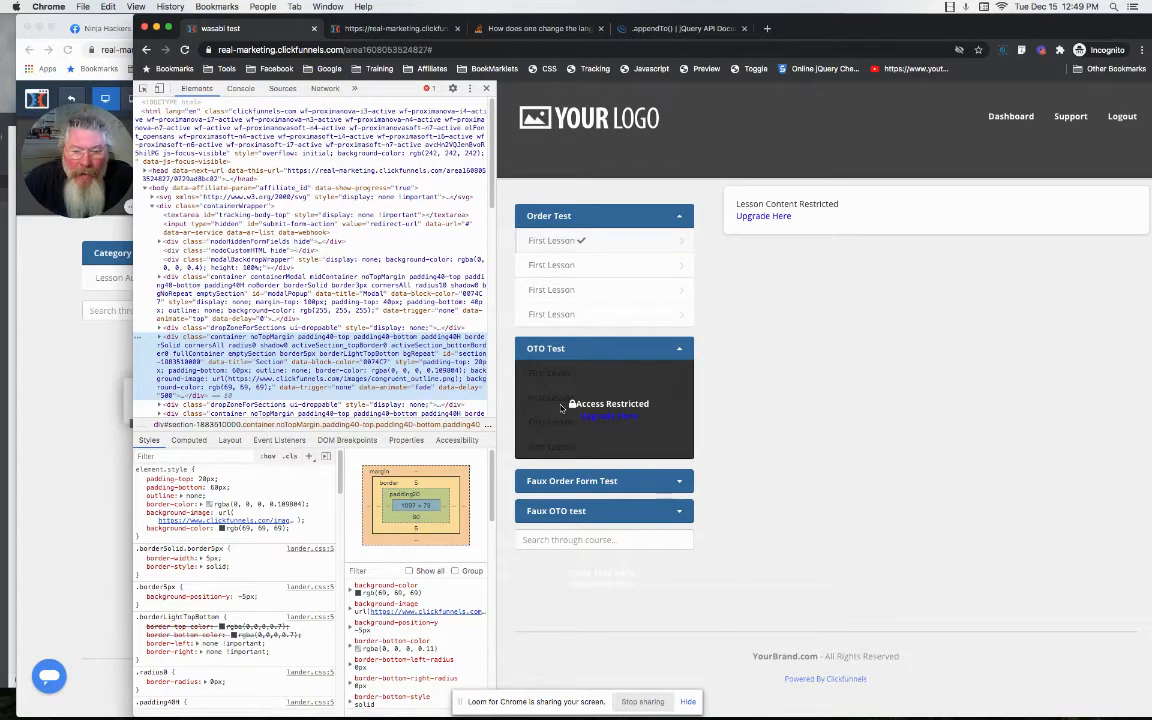
right_click(600, 410)
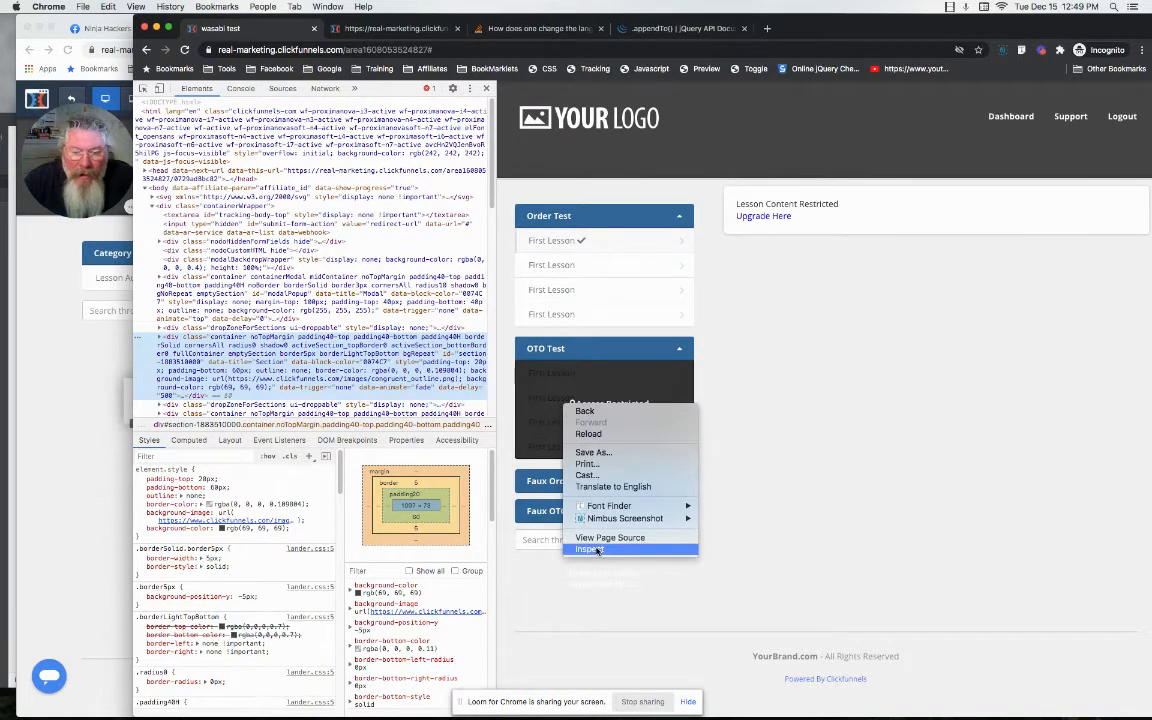
click(588, 548)
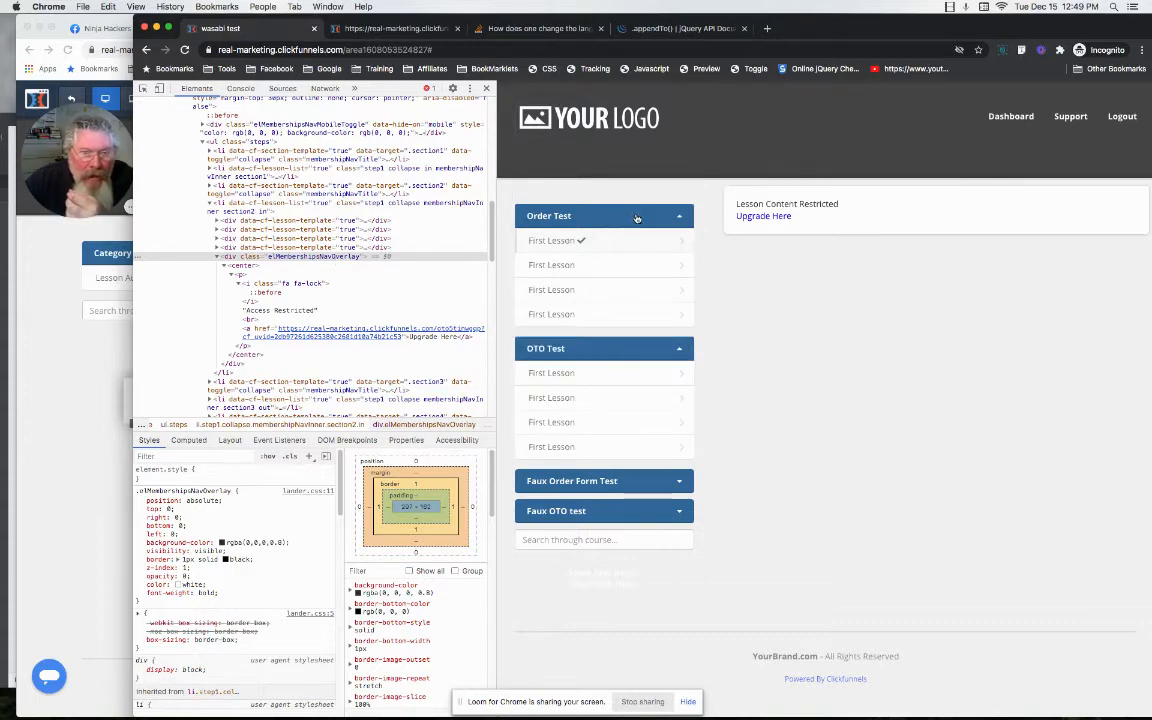
Collapse the overlay's center node in the Elements panel to expose the surrounding markup.
click(604, 216)
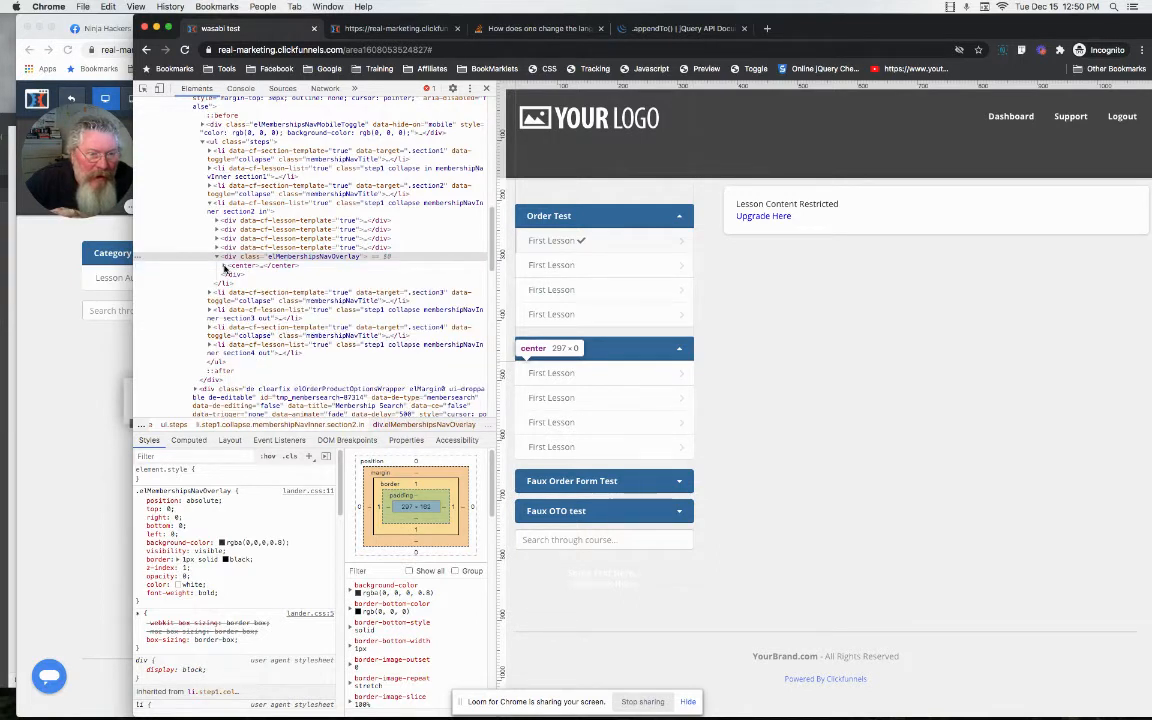
click(224, 264)
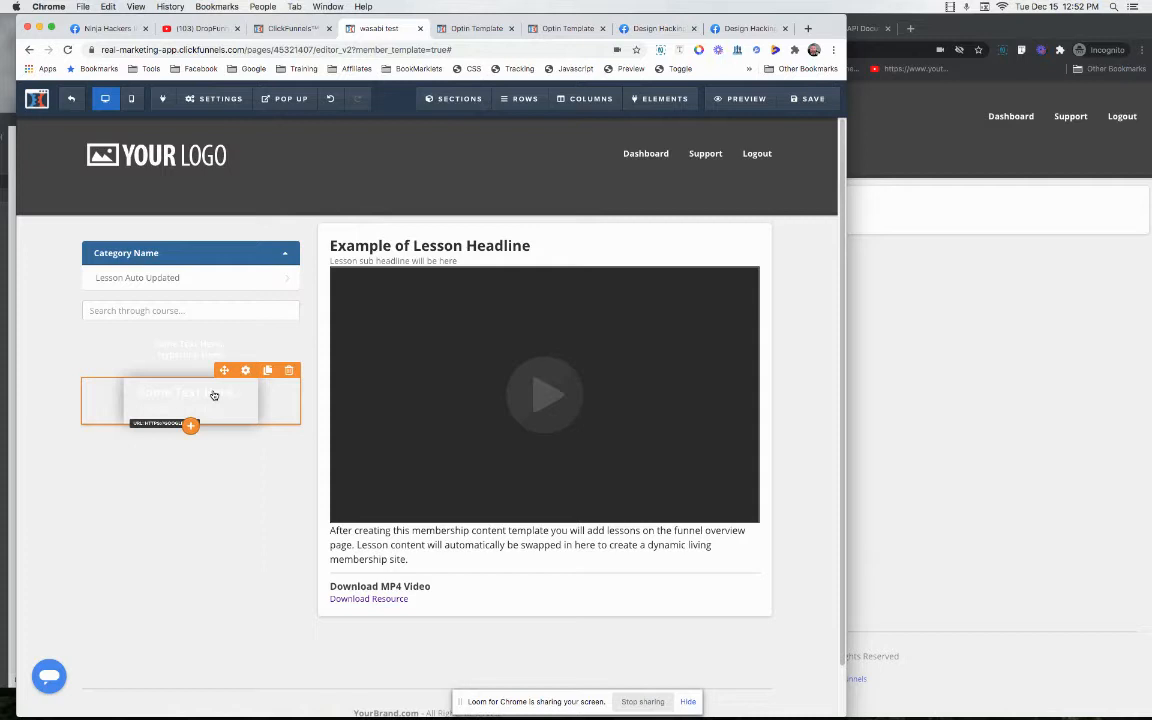
mouse_move(240, 384)
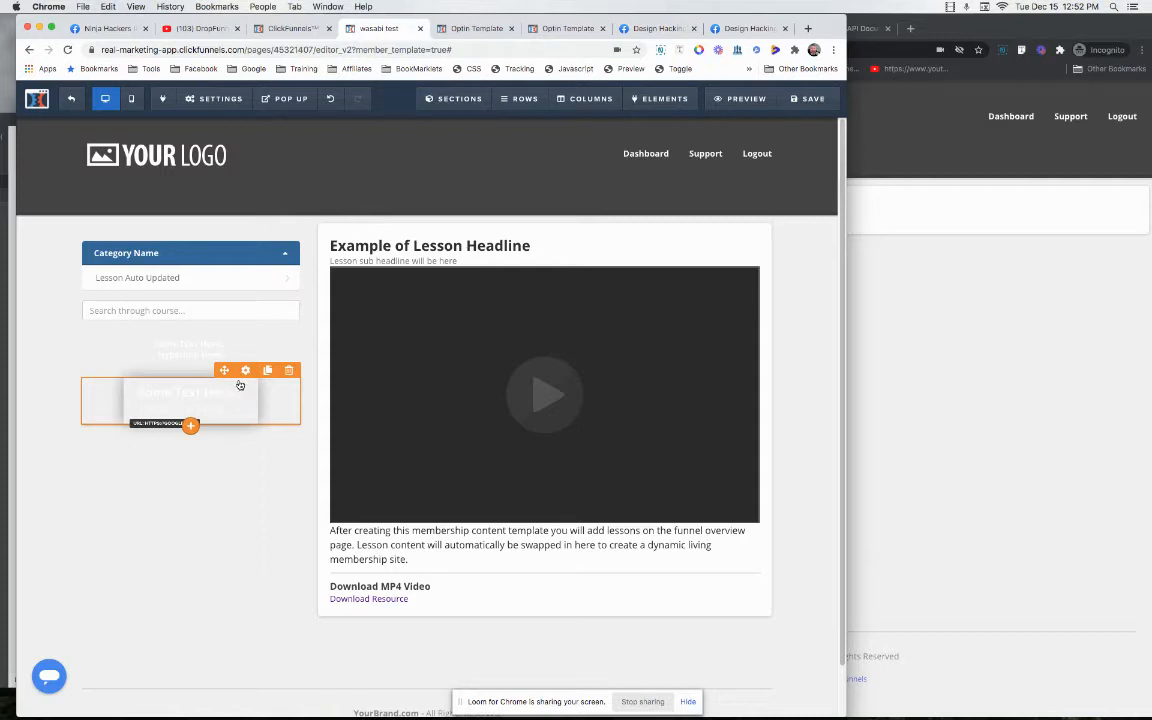
mouse_move(244, 370)
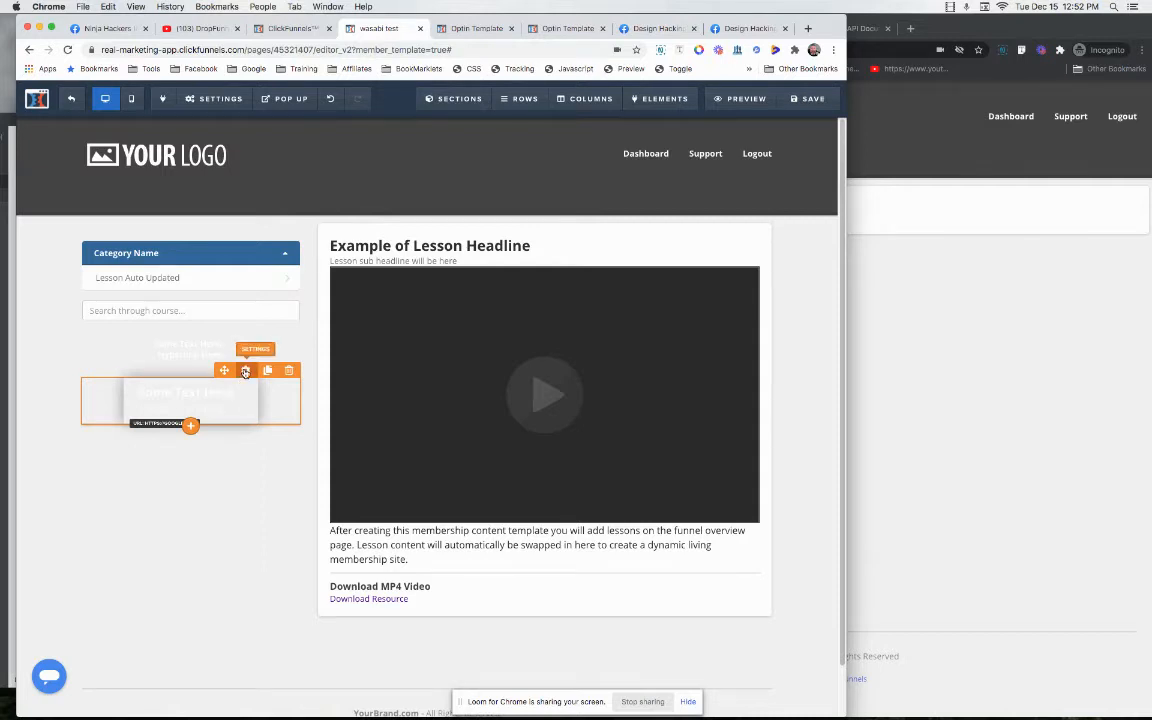
Open the settings panel of the left-column button element via its gear icon.
click(244, 370)
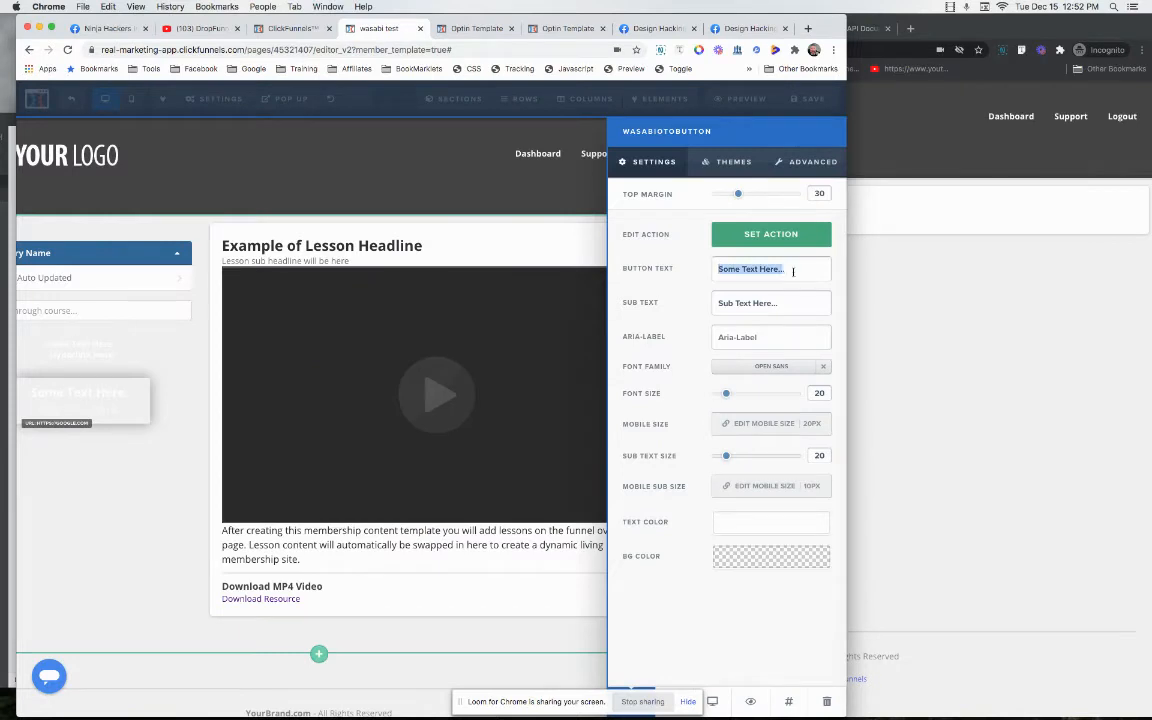
Select the button's sub text and give the button a dark red background.
click(772, 304)
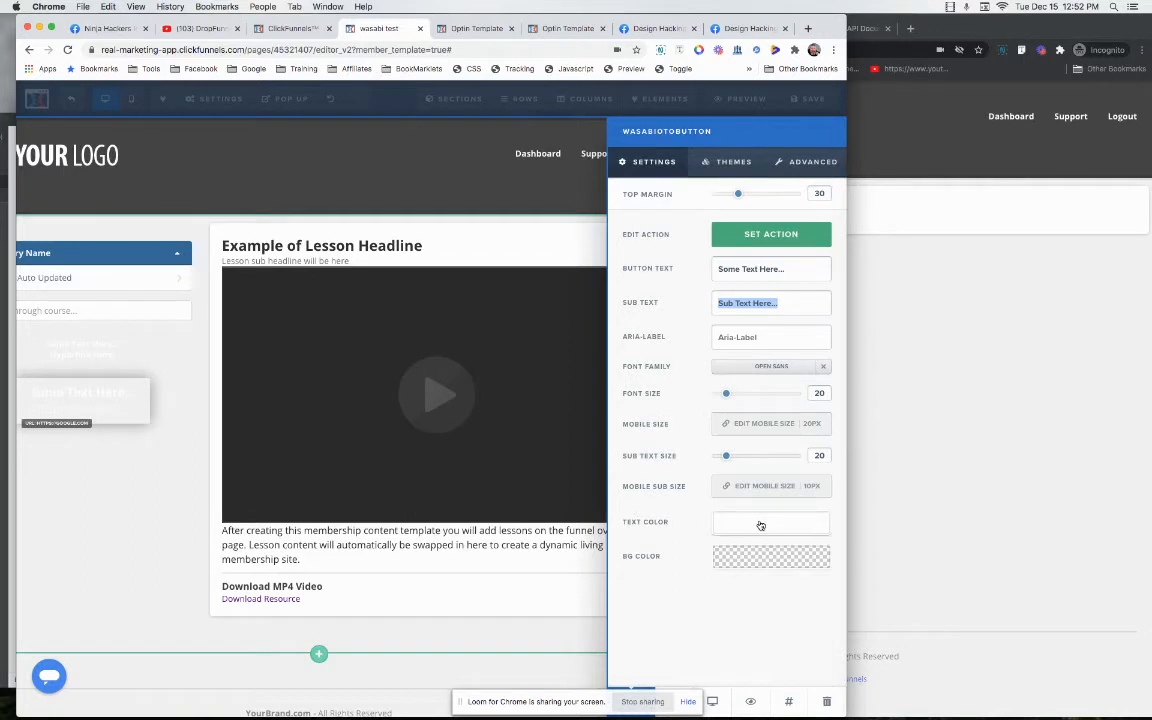
click(772, 556)
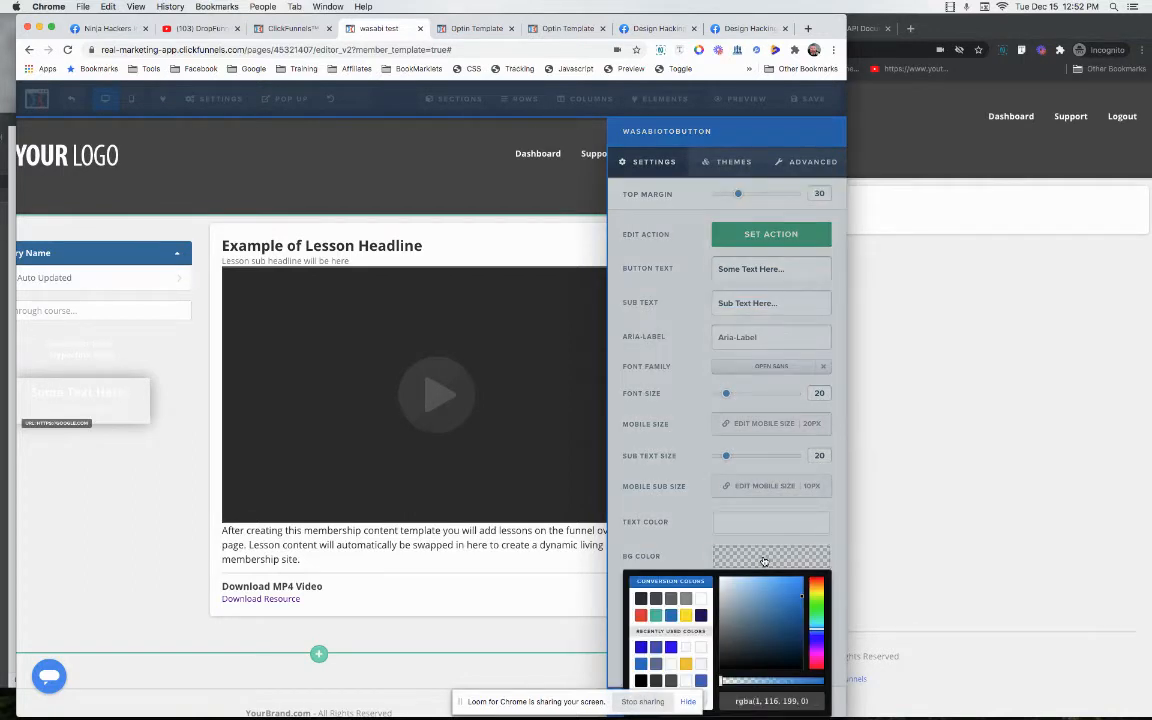
click(772, 556)
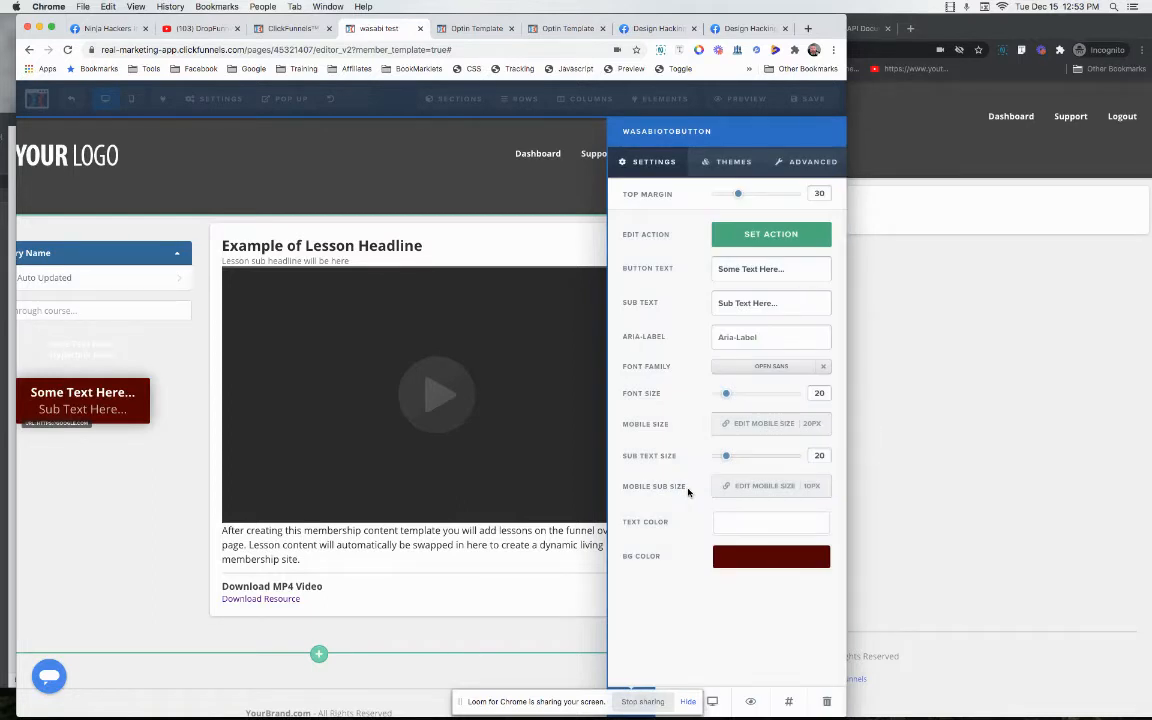
mouse_move(188, 396)
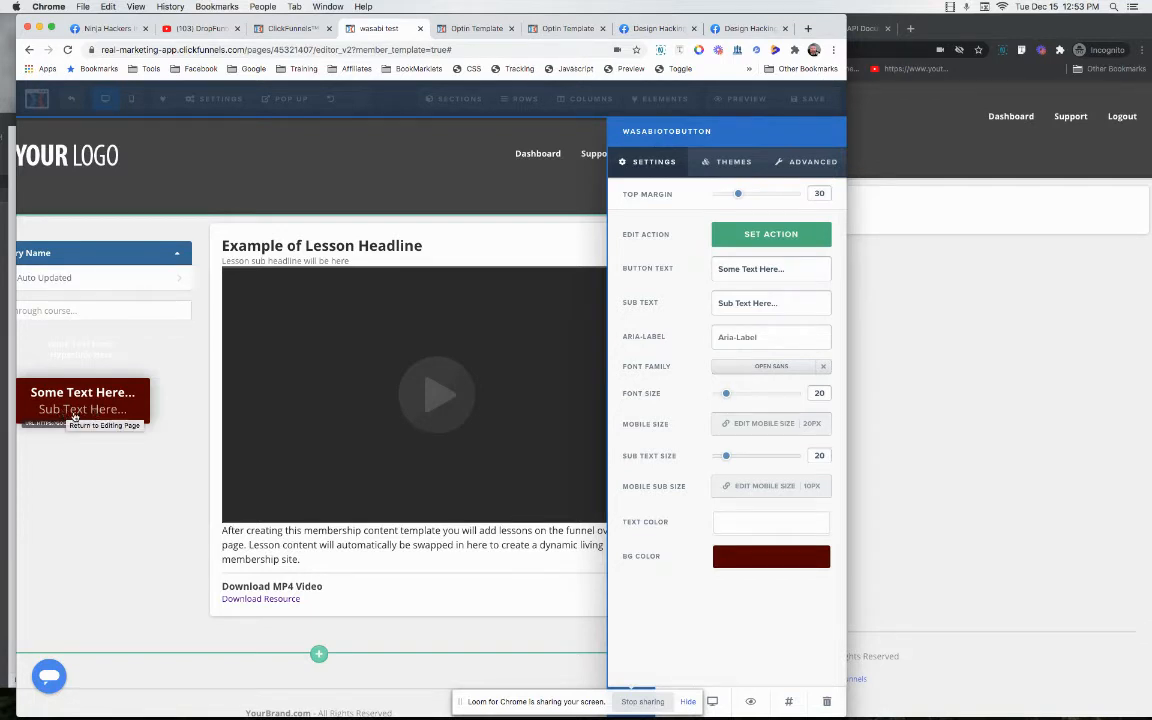
mouse_move(704, 346)
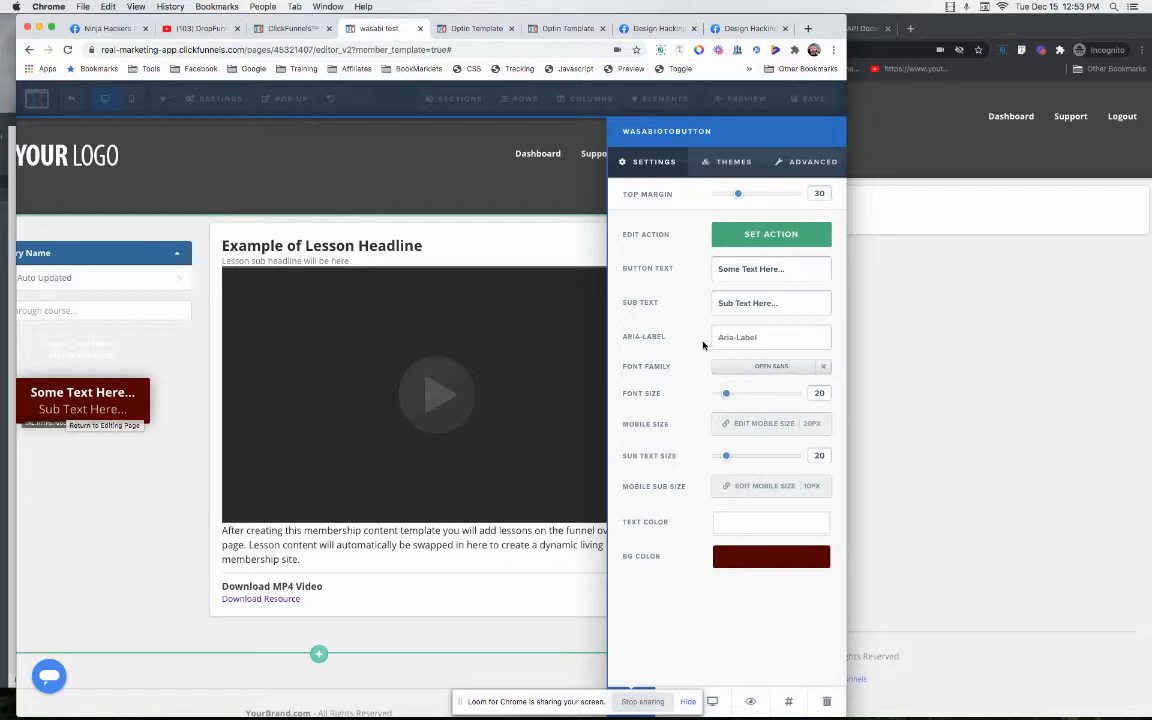
In the button's advanced styles, pick a Box Shadow style.
click(732, 160)
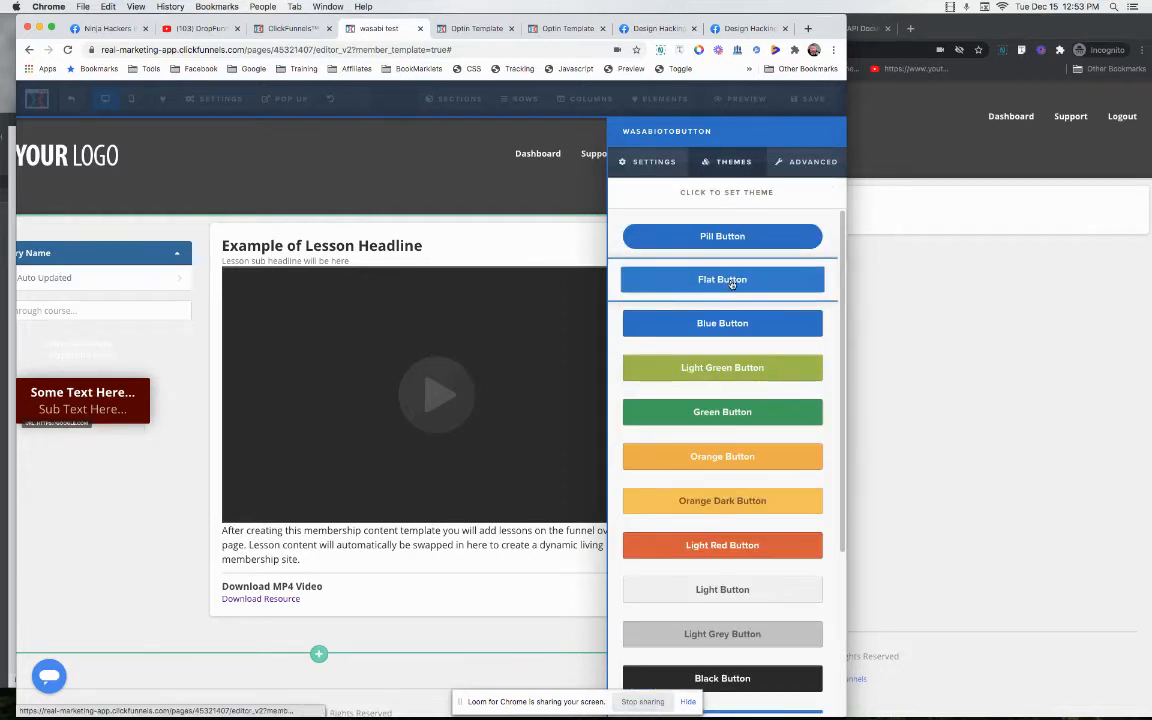
click(648, 160)
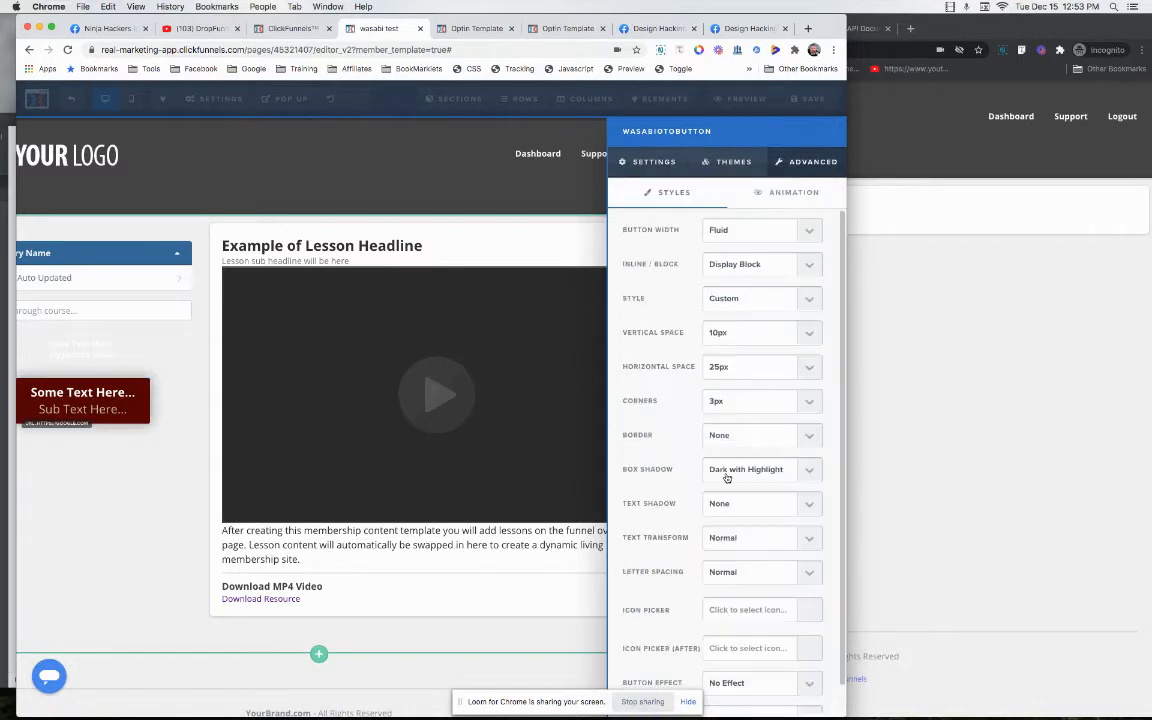
click(762, 468)
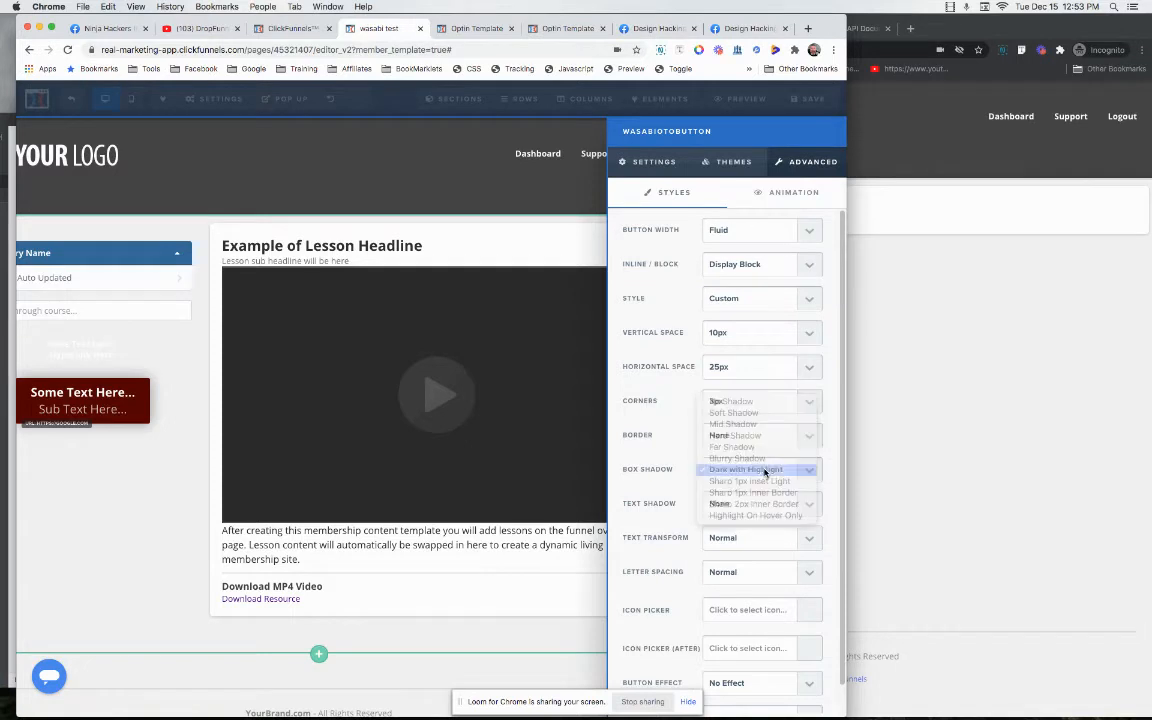
click(744, 468)
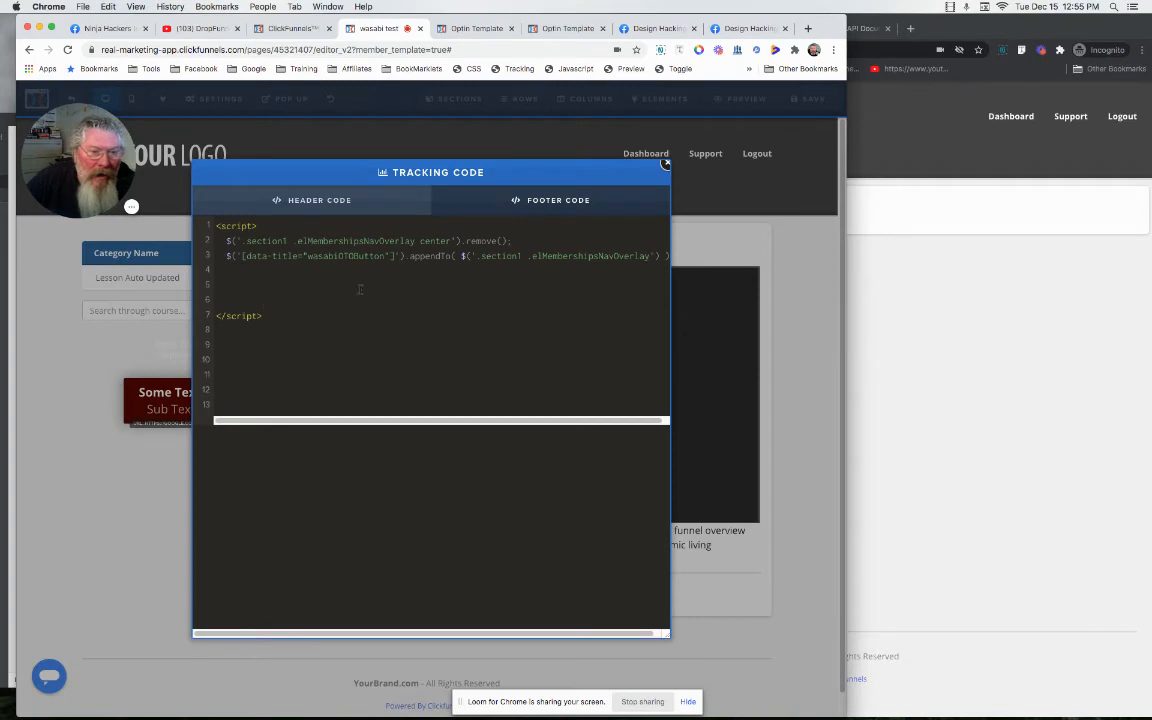
Review the footer jQuery script that removes the overlay content and appends wasabiOTOButton.
double_click(500, 256)
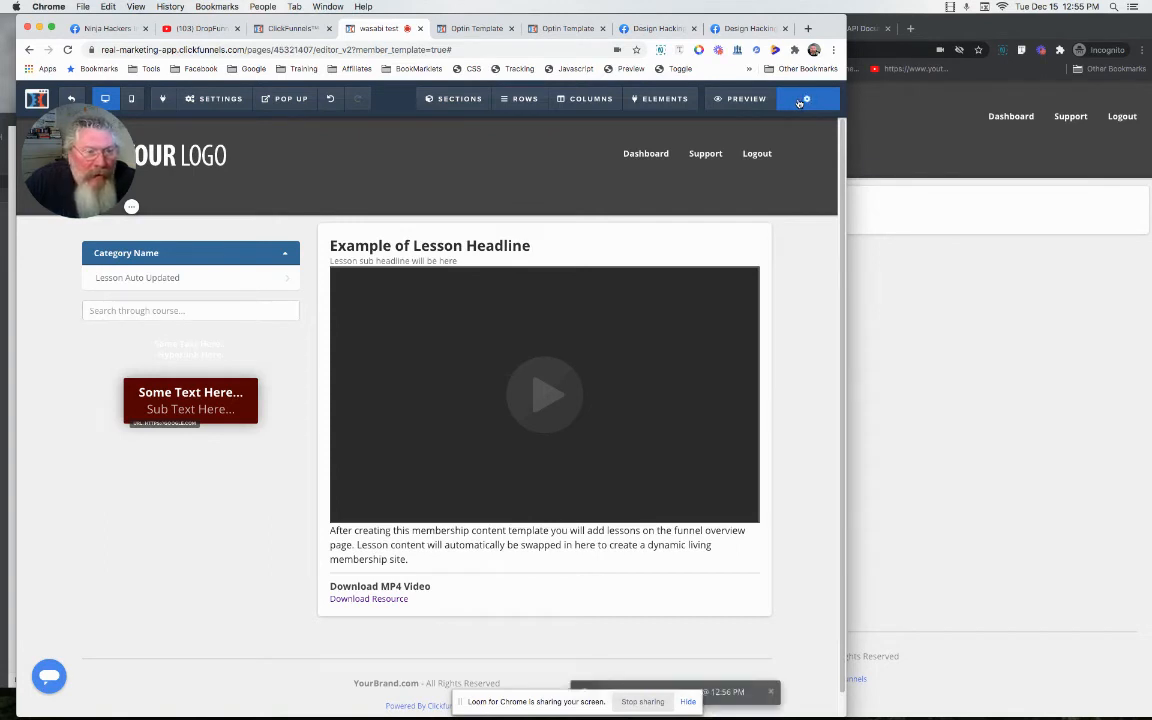
Check the wasabiOTOButton title in the footer tracking script, then select the red button.
click(808, 98)
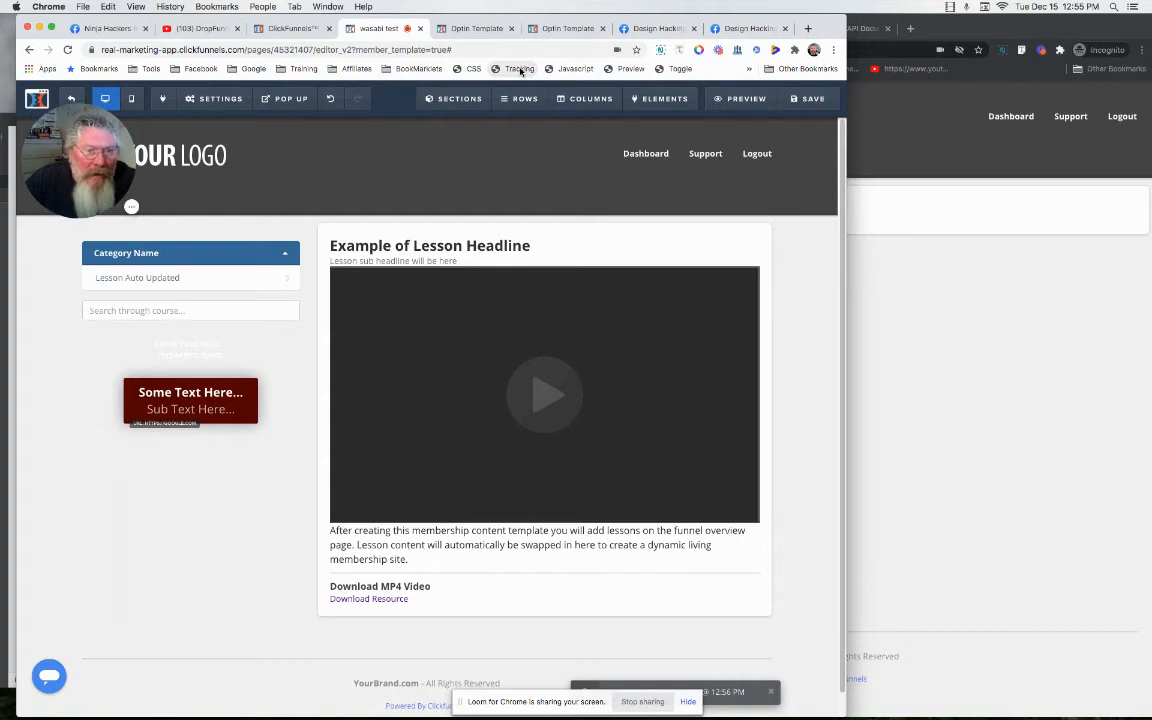
click(520, 68)
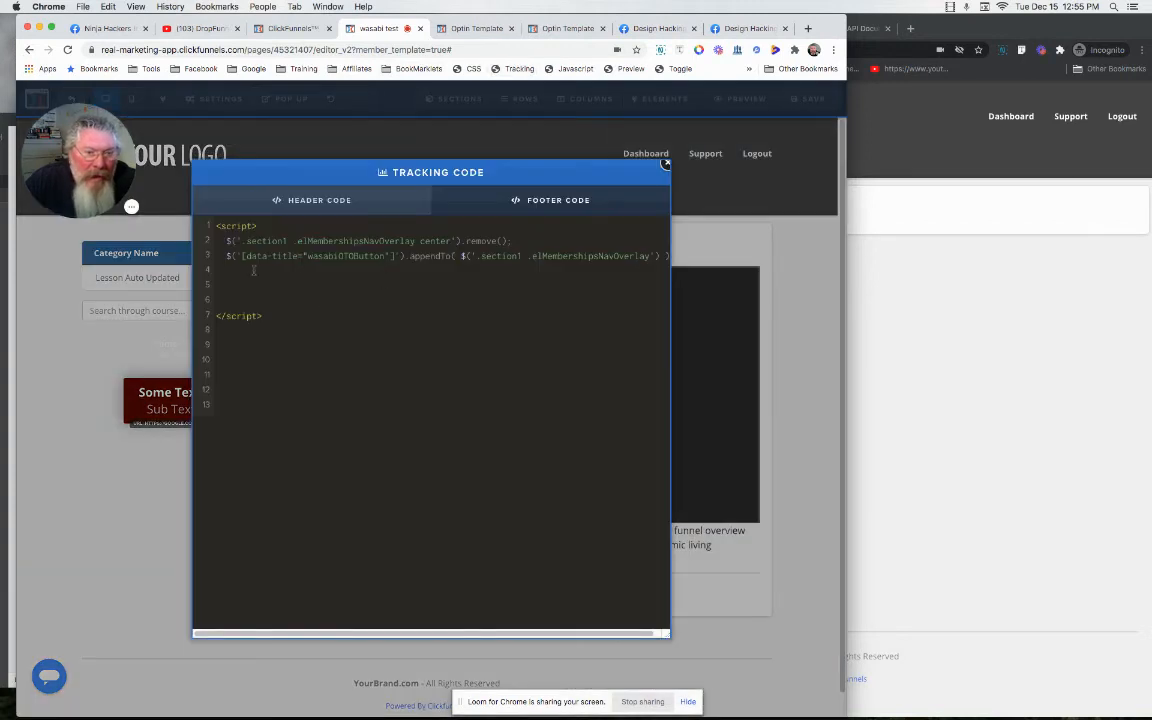
double_click(316, 256)
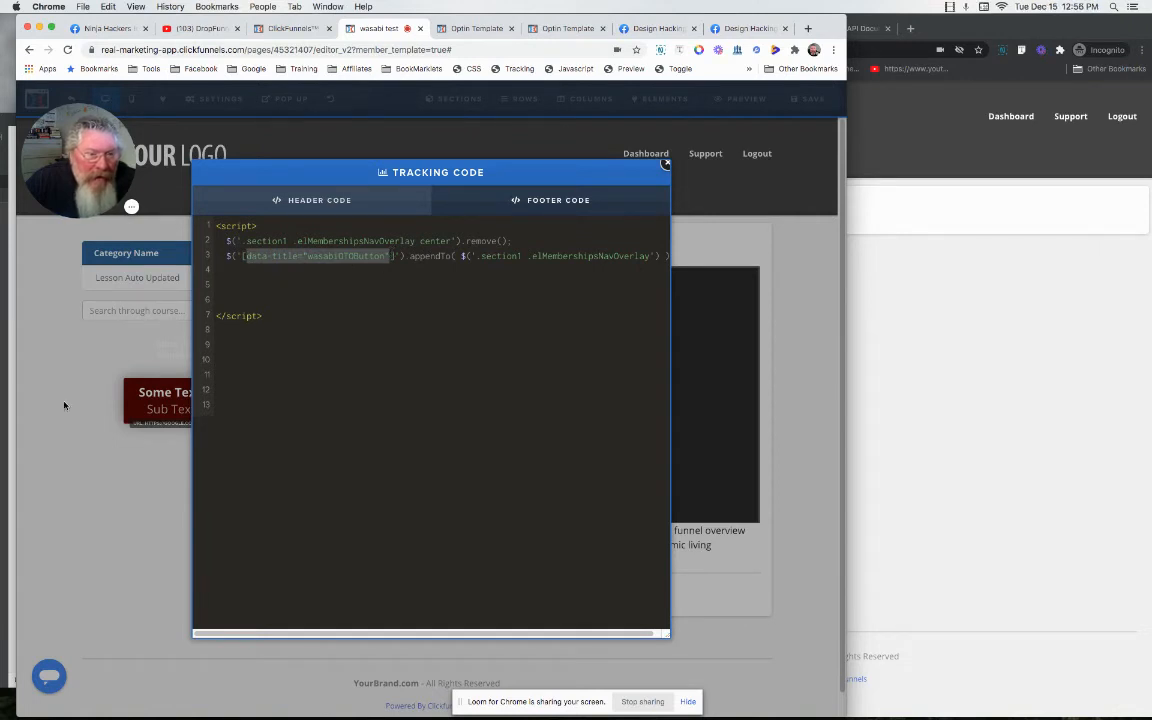
click(666, 164)
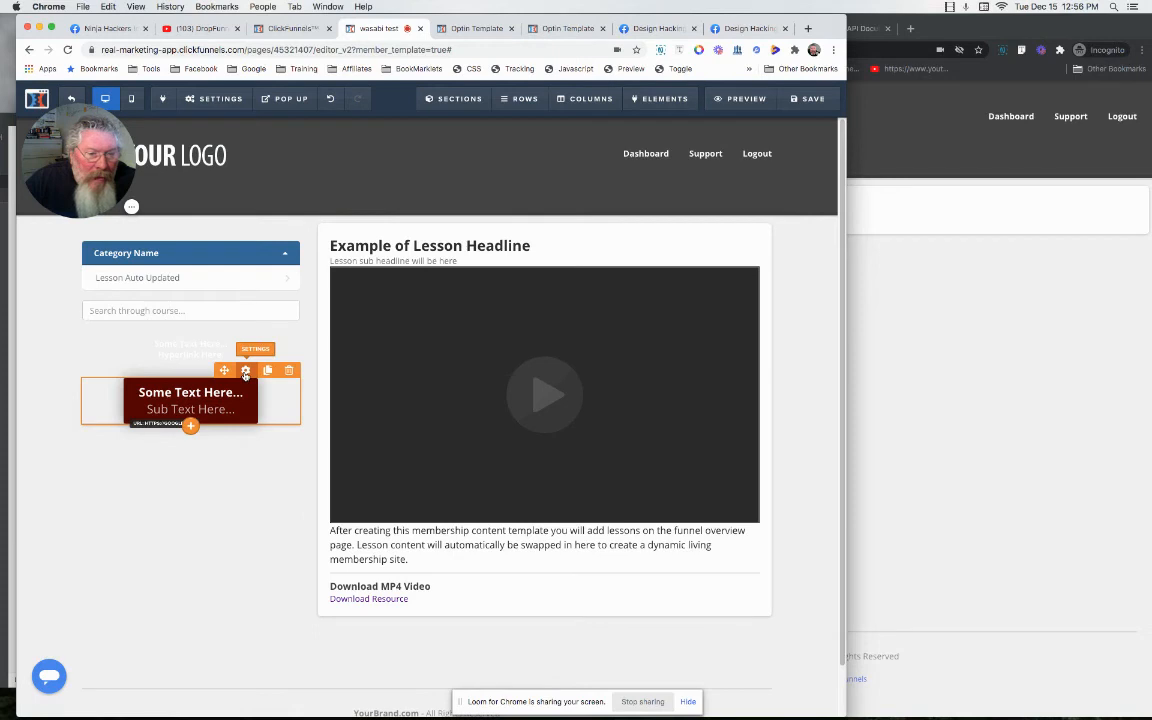
Show the red button's CSS info with its title wasabiOTOButton and CSS ID.
click(244, 370)
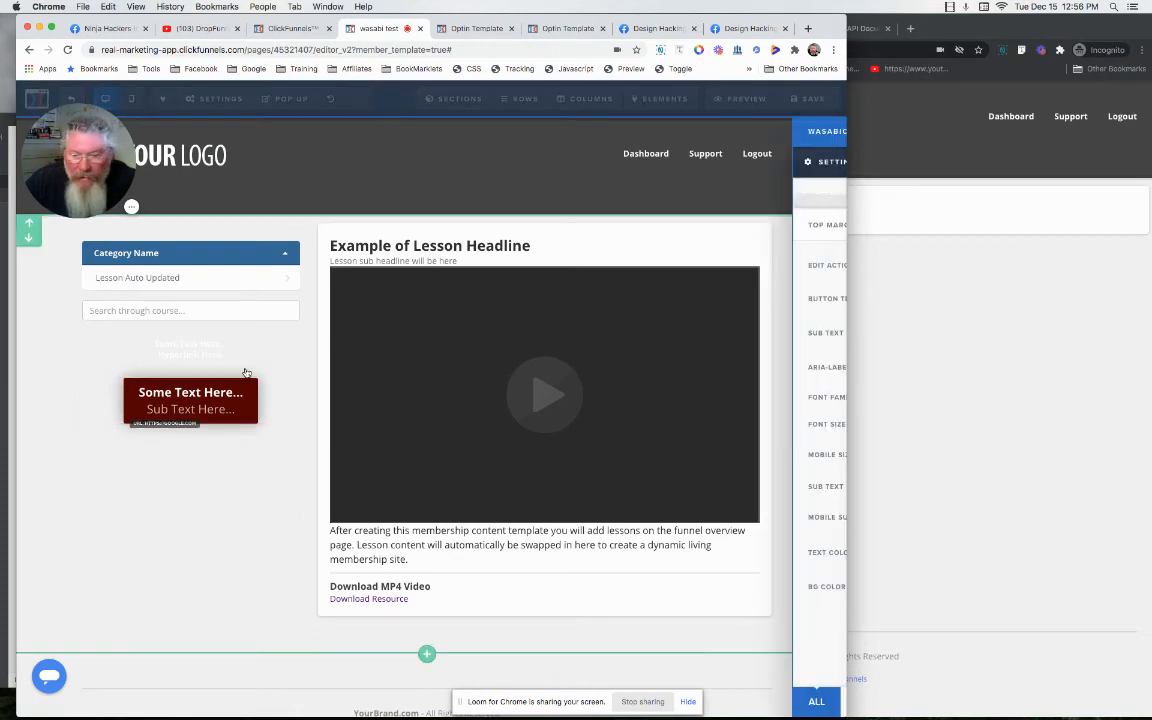
click(190, 400)
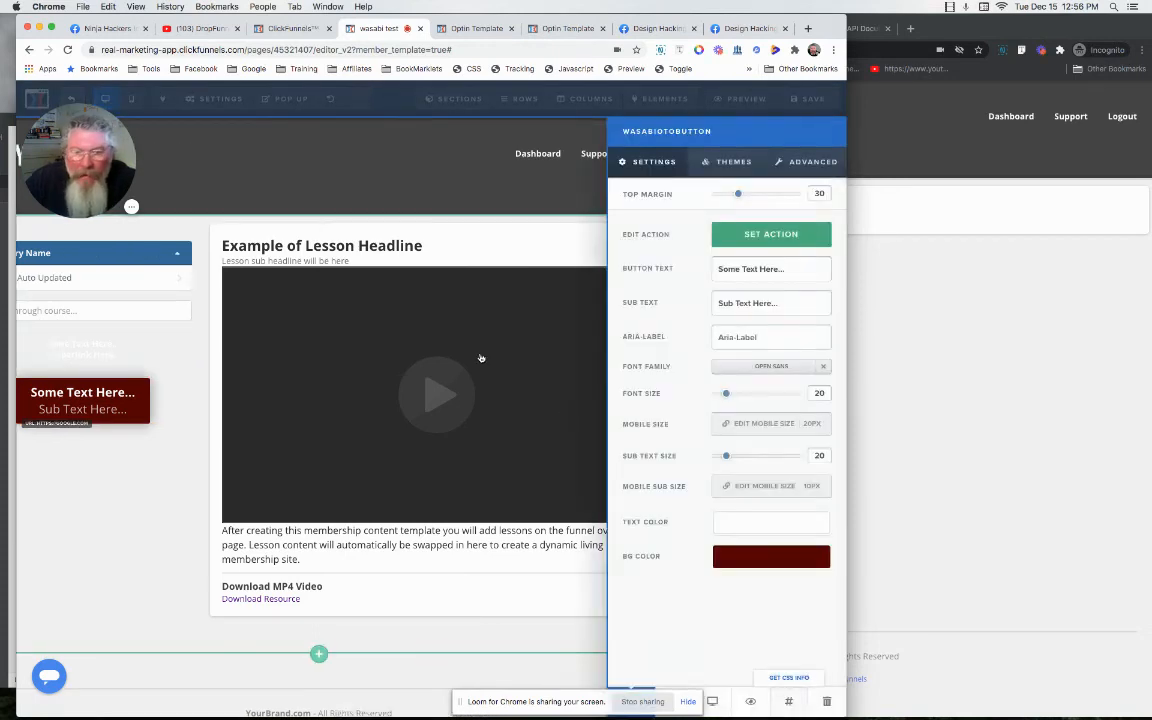
click(788, 678)
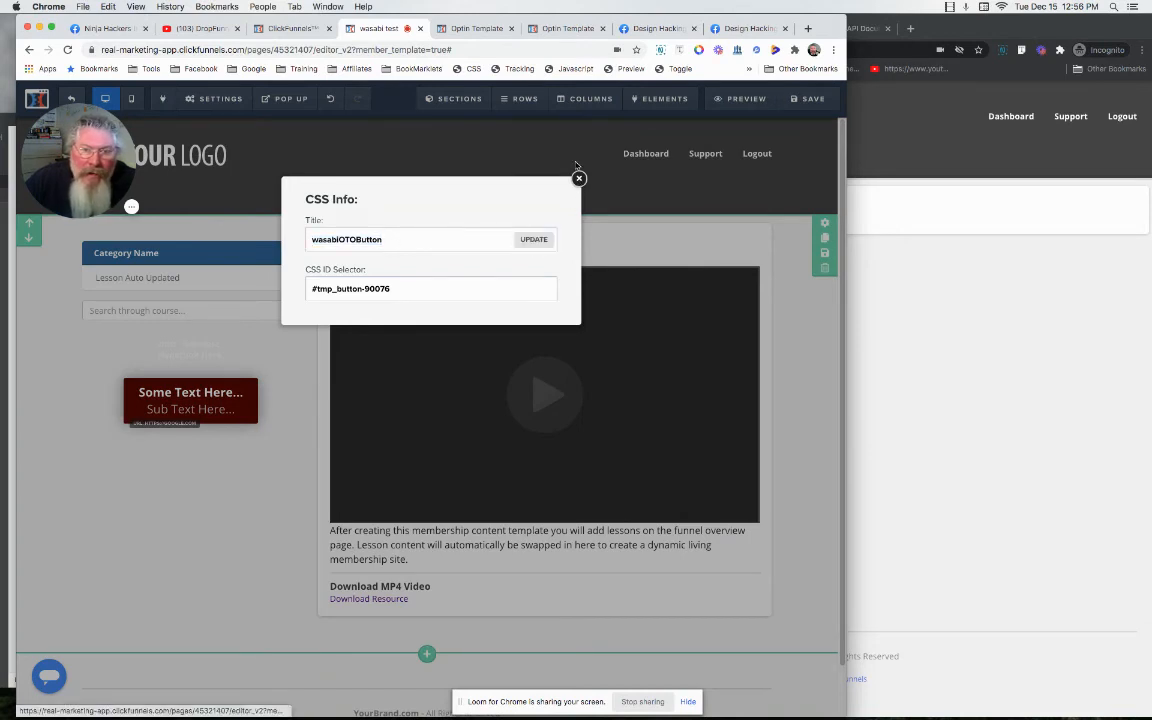
Reopen the footer code in an enlarged editor and review the data-title wasabiOTOButton selector.
click(578, 180)
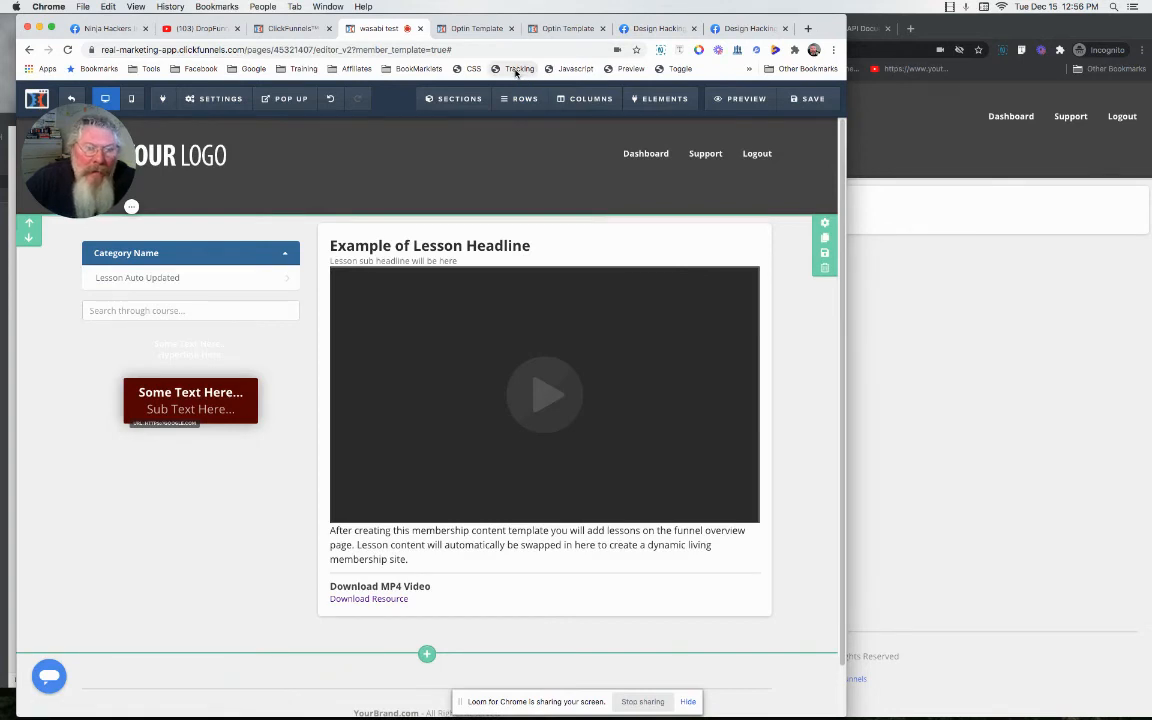
click(520, 68)
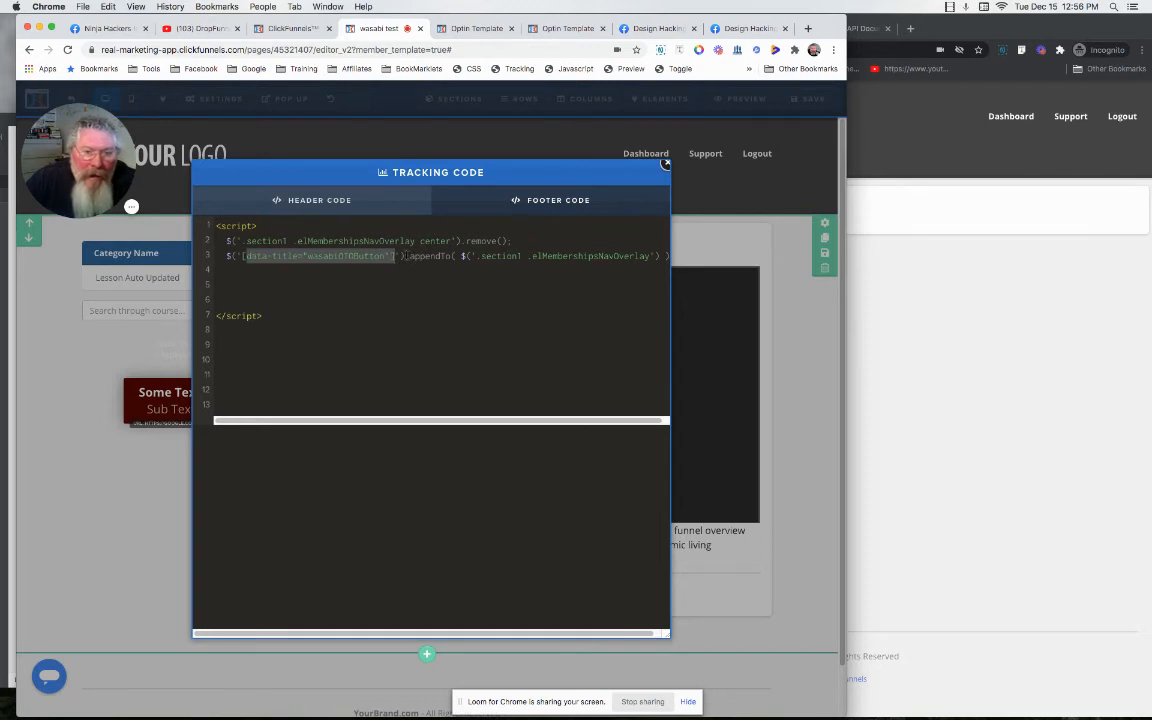
click(482, 256)
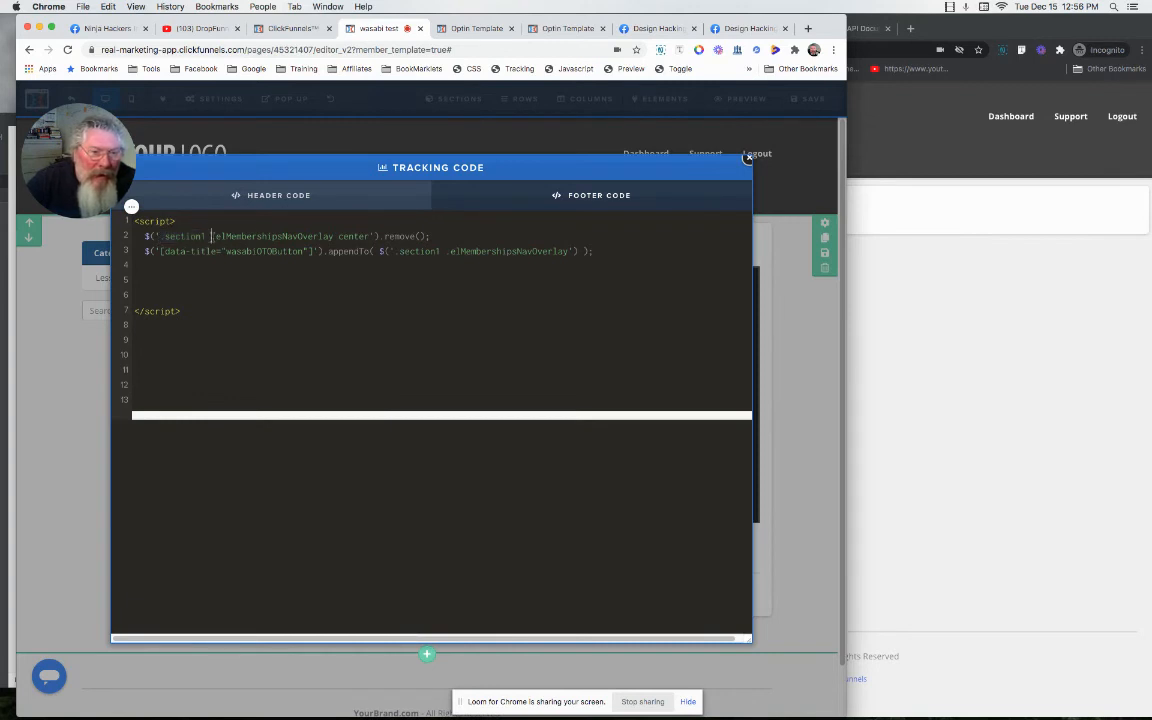
double_click(272, 236)
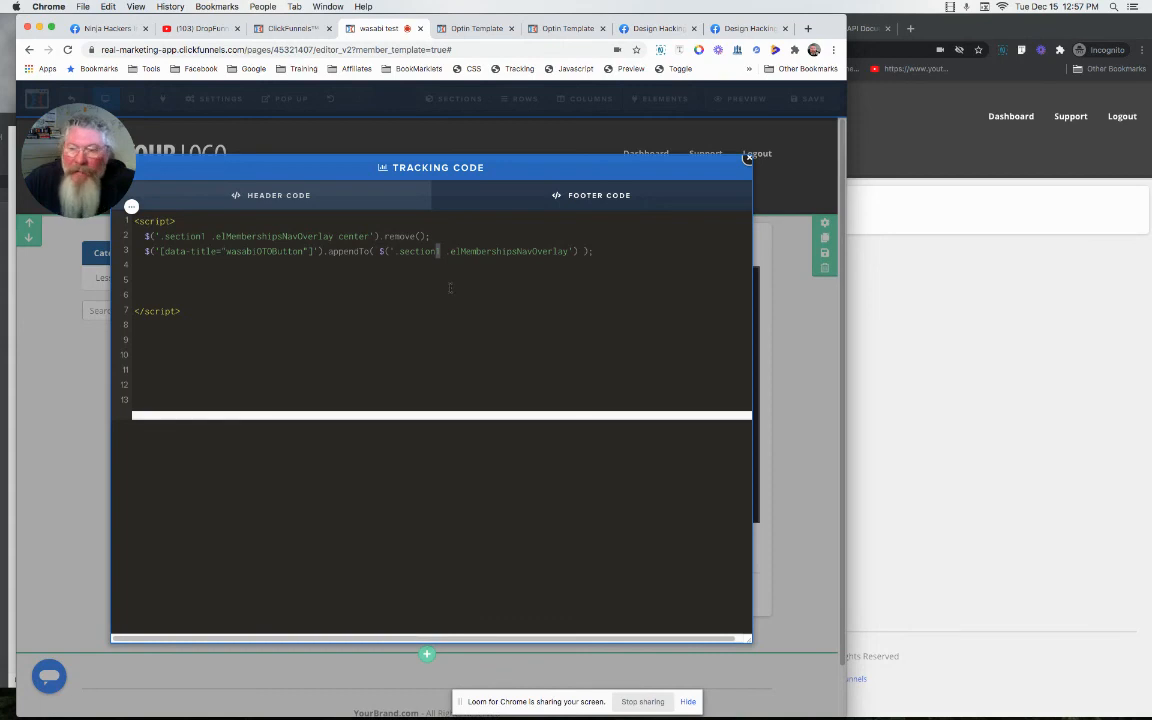
mouse_move(914, 292)
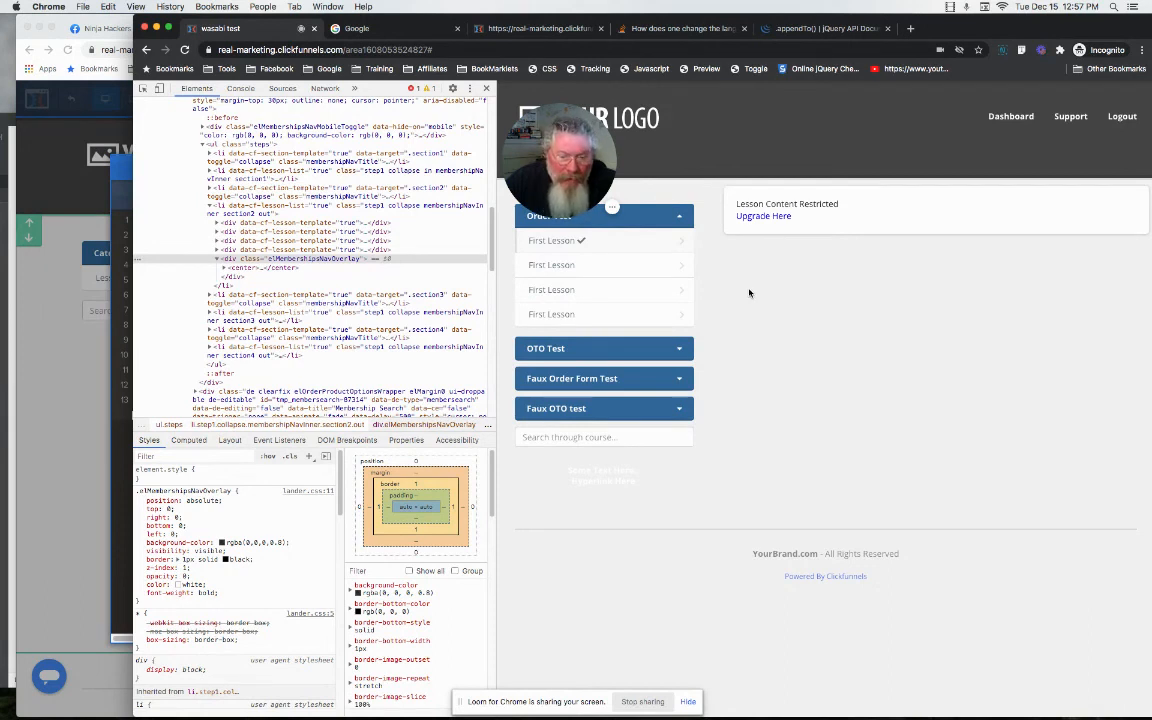
mouse_move(74, 376)
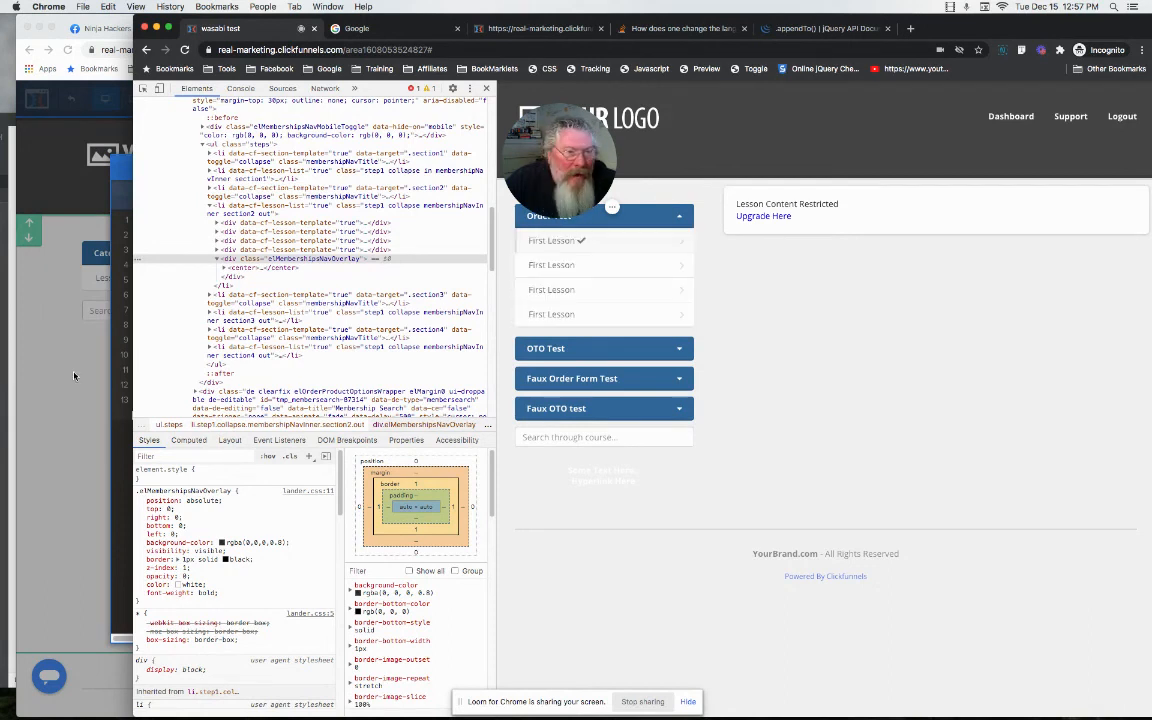